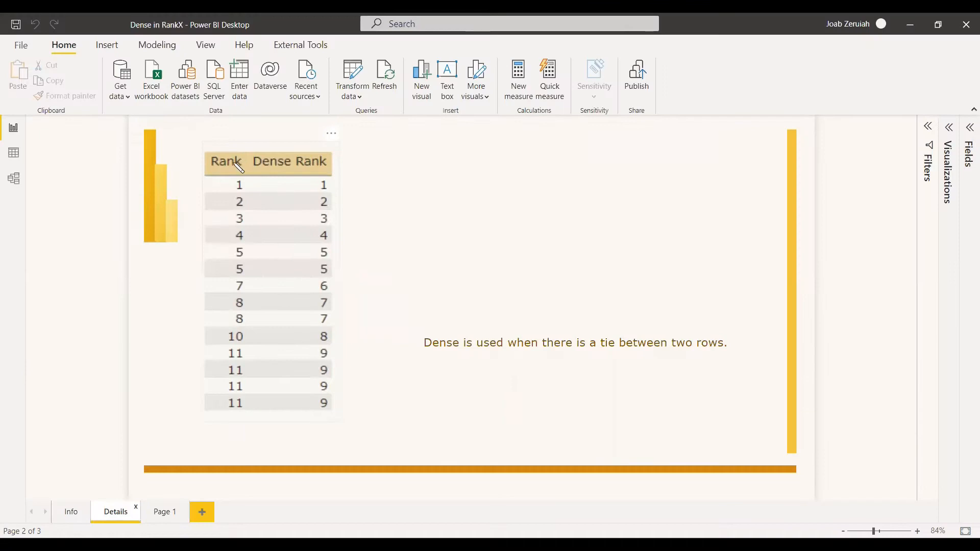
mouse_move(238, 177)
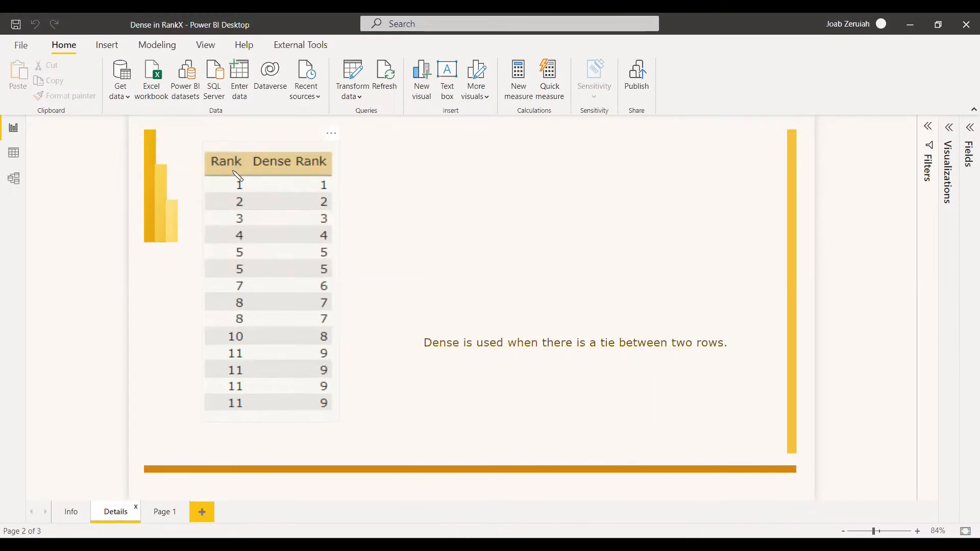
mouse_move(248, 251)
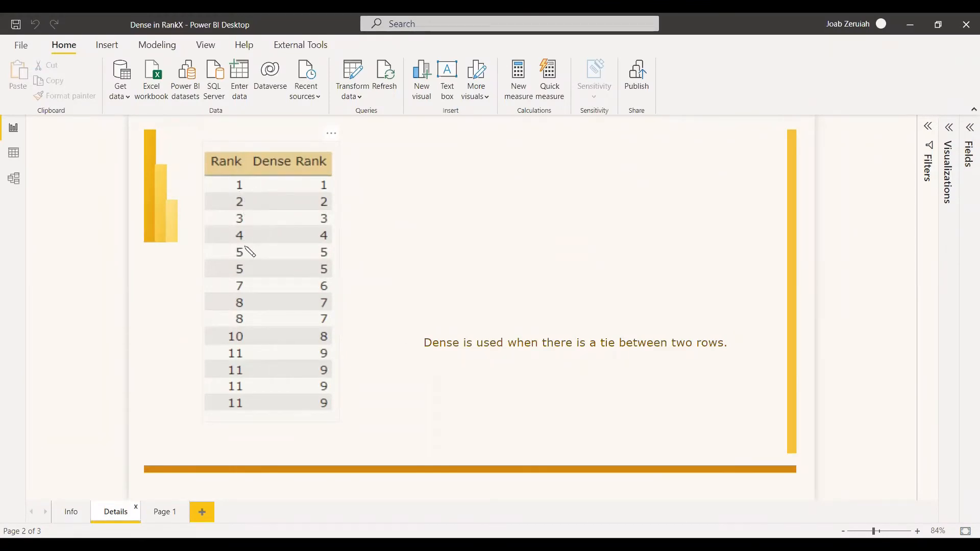
mouse_move(227, 298)
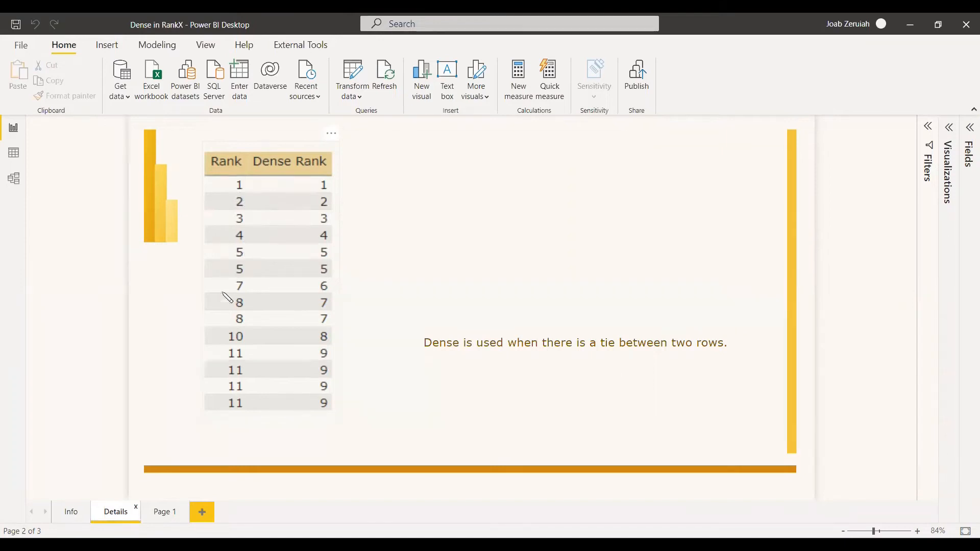
mouse_move(248, 260)
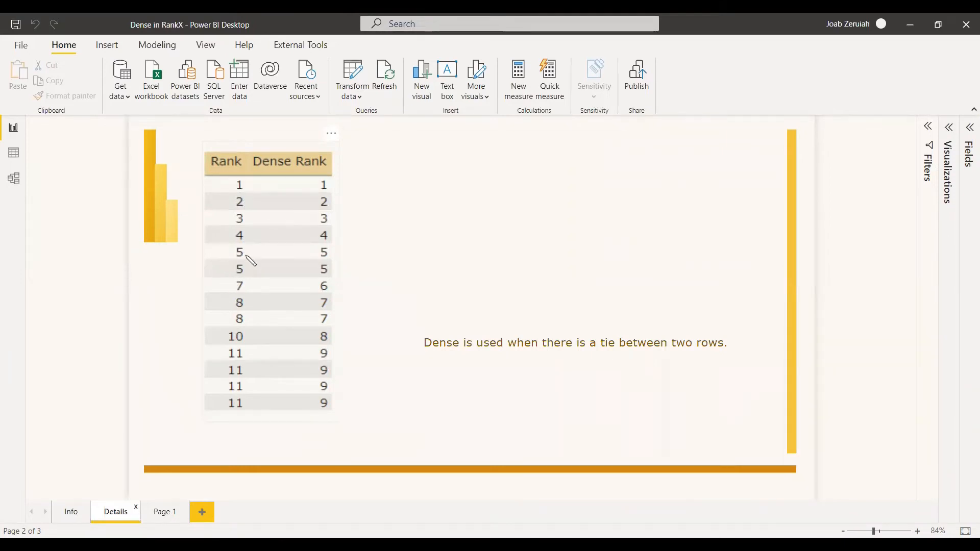
mouse_move(245, 293)
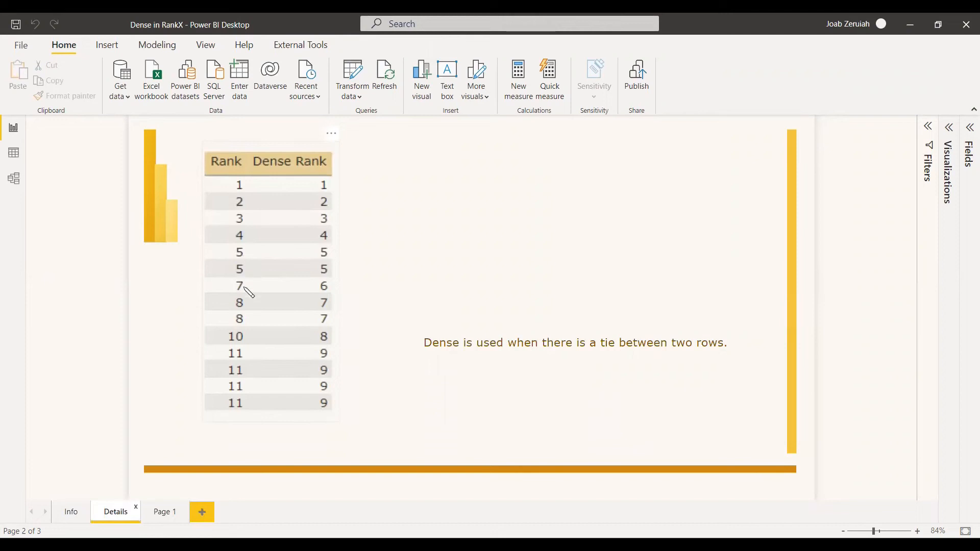
mouse_move(260, 304)
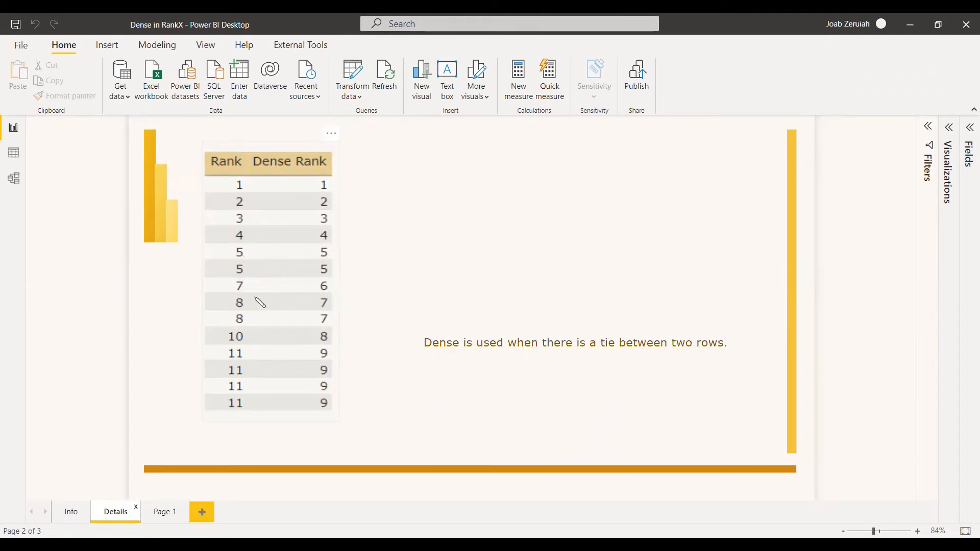
mouse_move(243, 291)
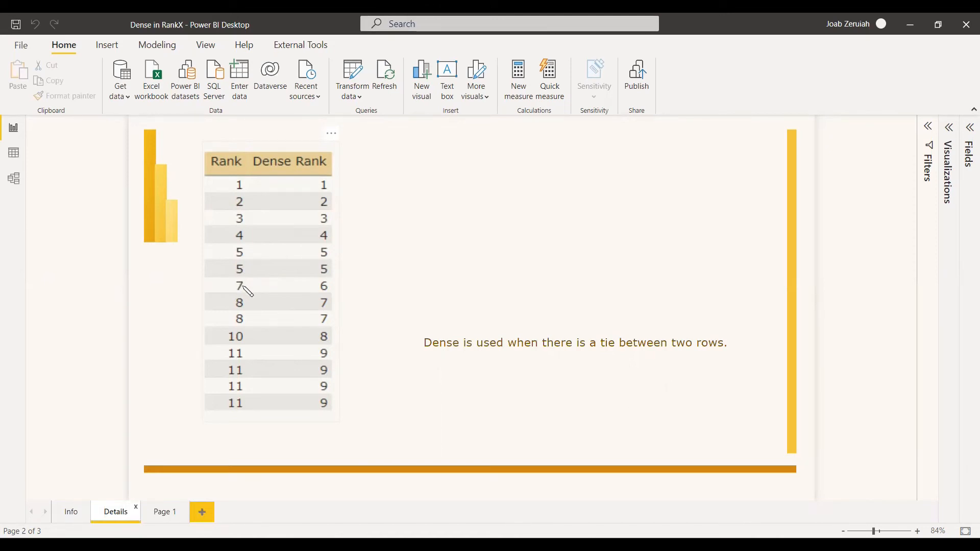
mouse_move(244, 356)
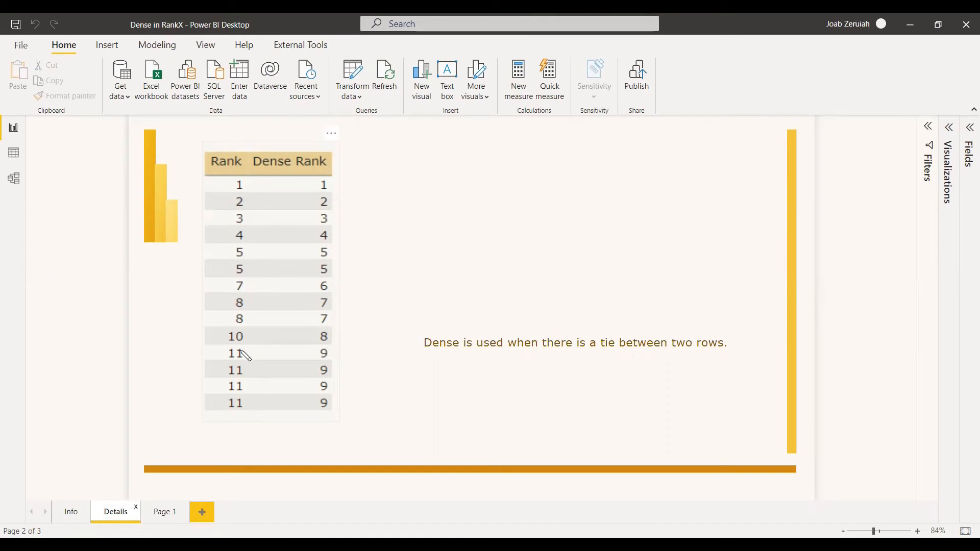
mouse_move(253, 403)
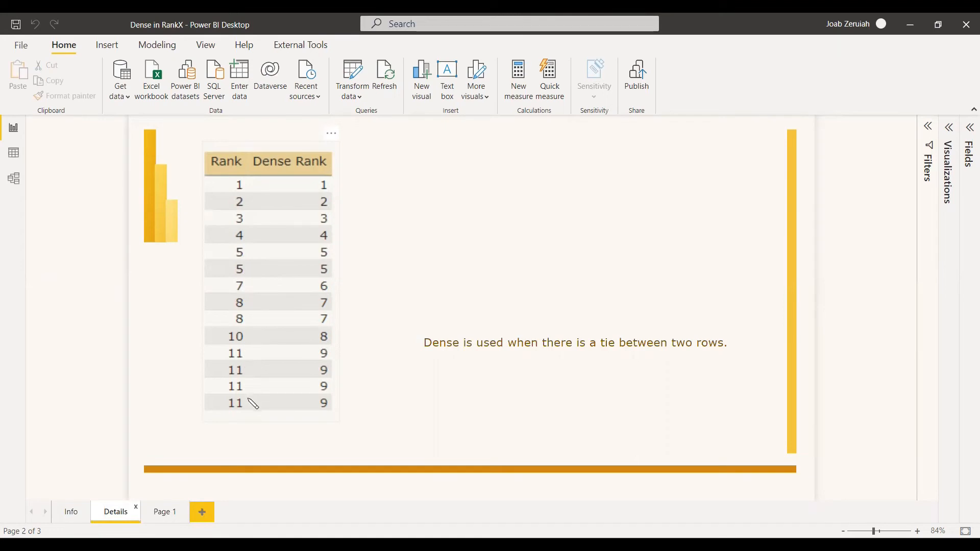
mouse_move(244, 423)
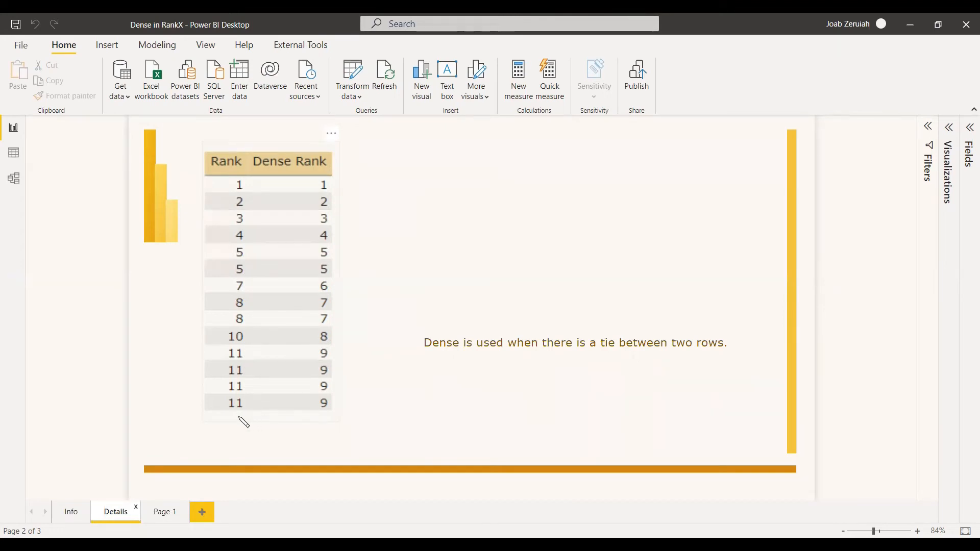
mouse_move(244, 196)
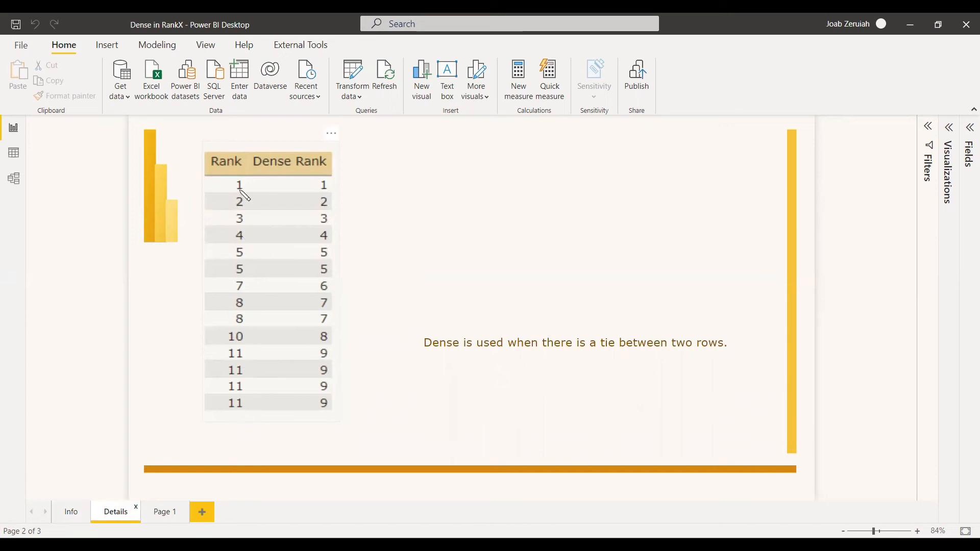
mouse_move(242, 285)
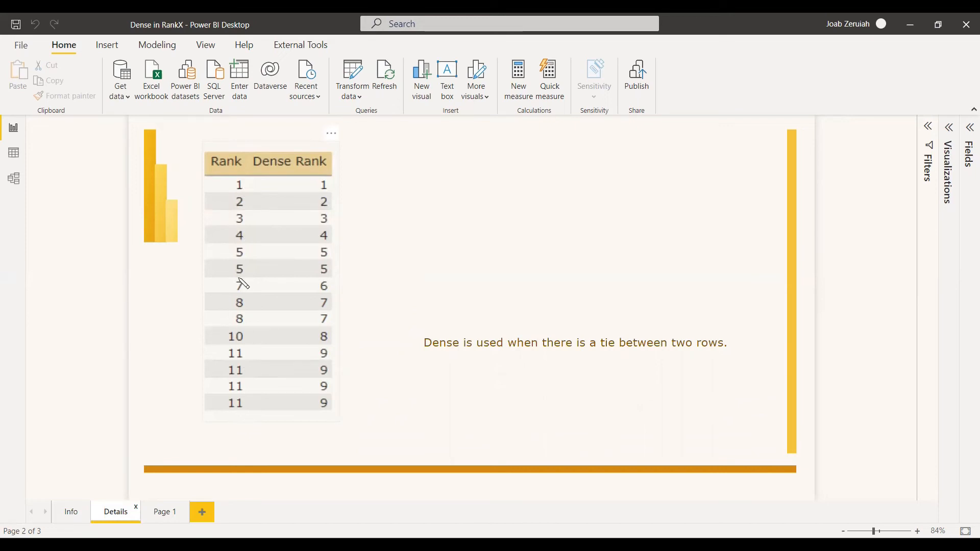
mouse_move(245, 289)
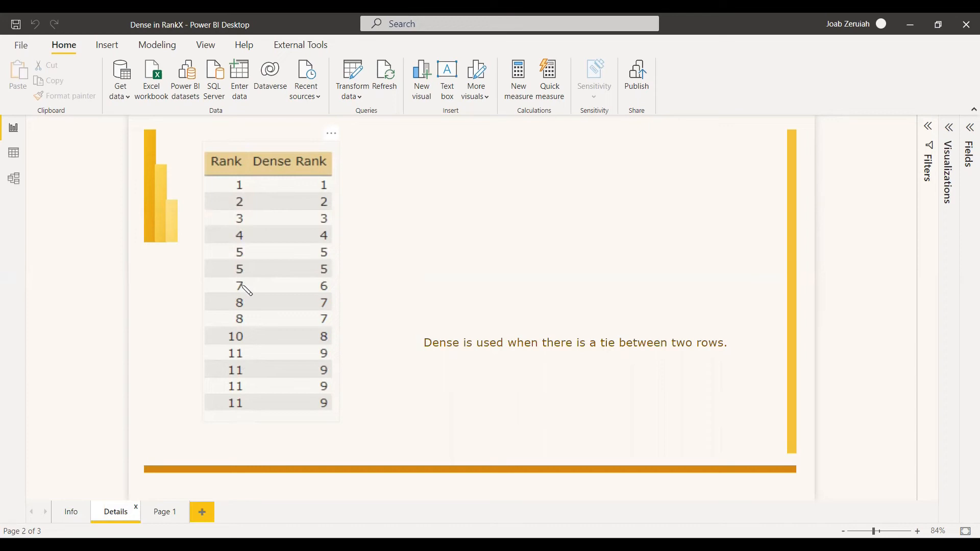
mouse_move(240, 288)
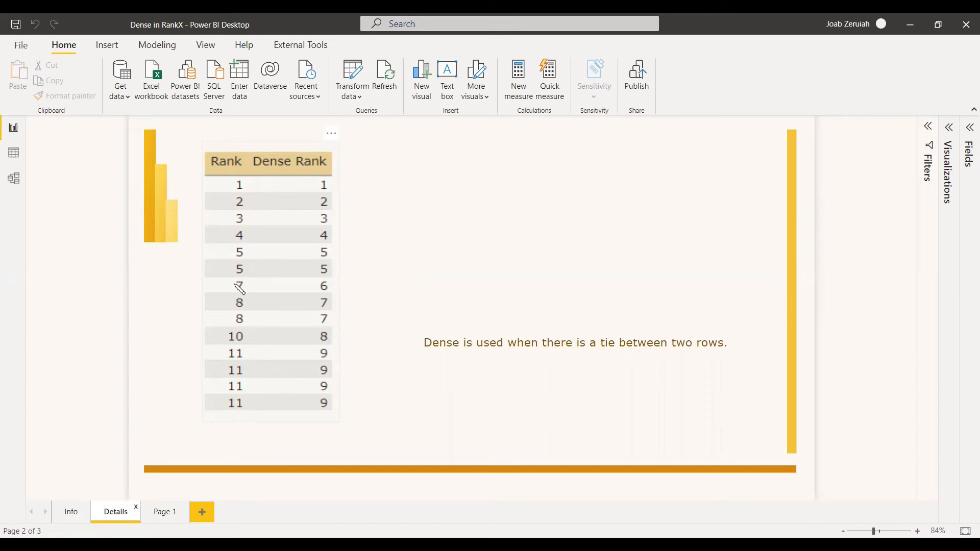
mouse_move(240, 334)
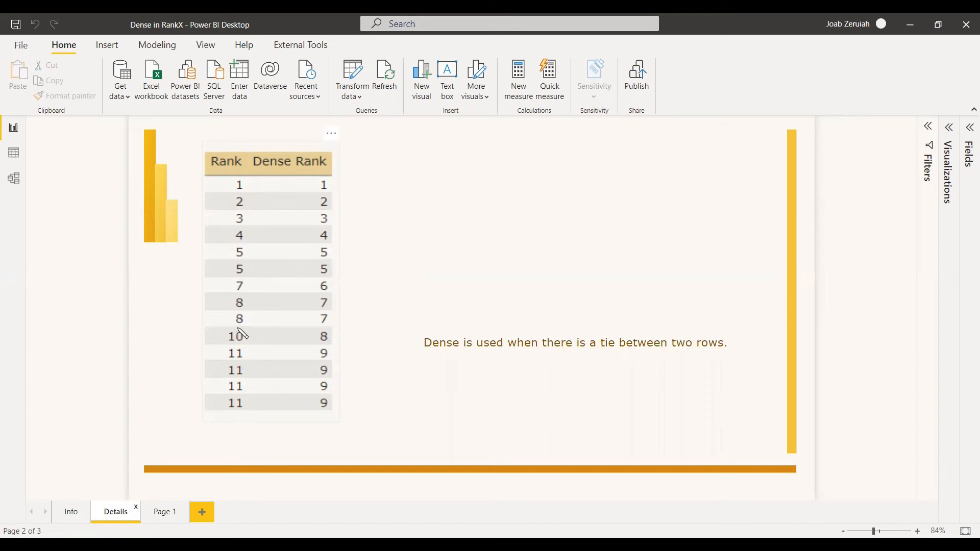
mouse_move(444, 230)
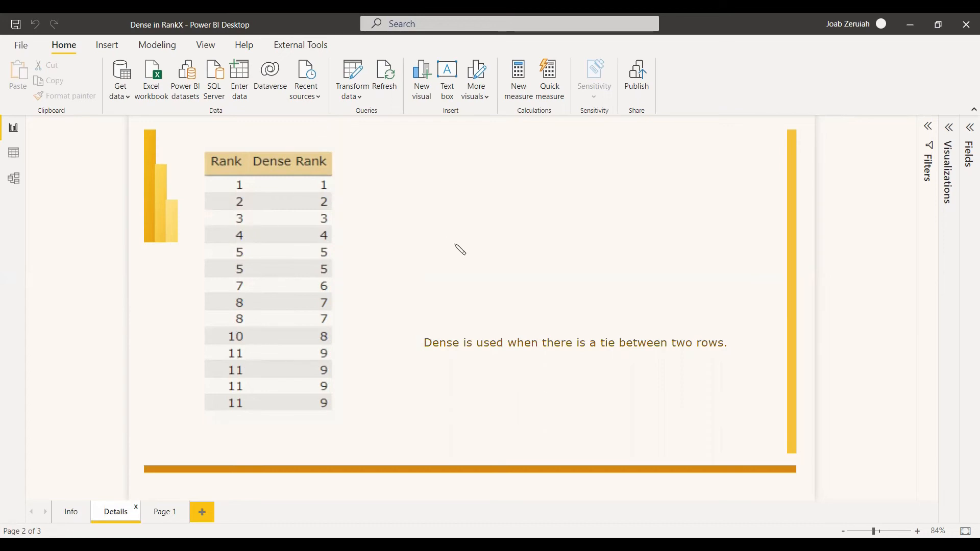
mouse_move(437, 272)
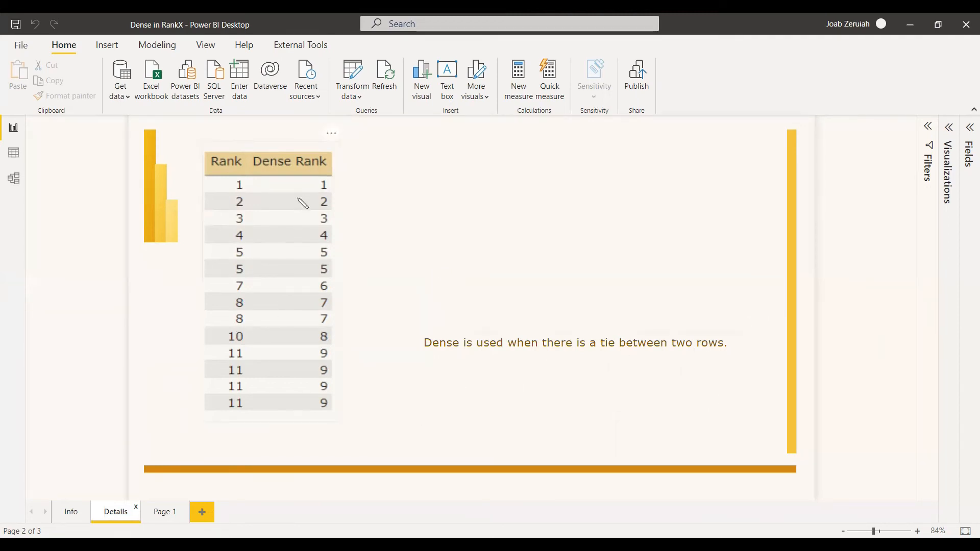
mouse_move(336, 190)
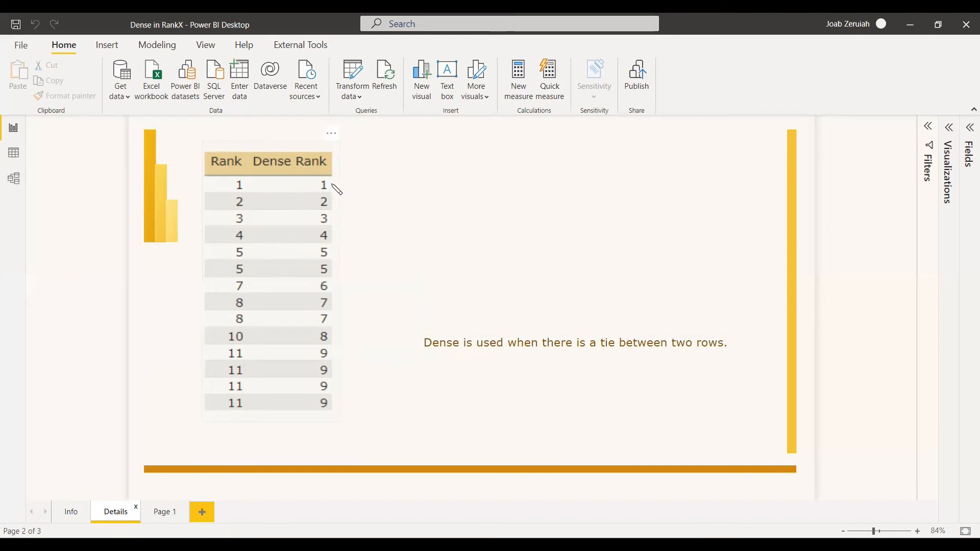
mouse_move(328, 263)
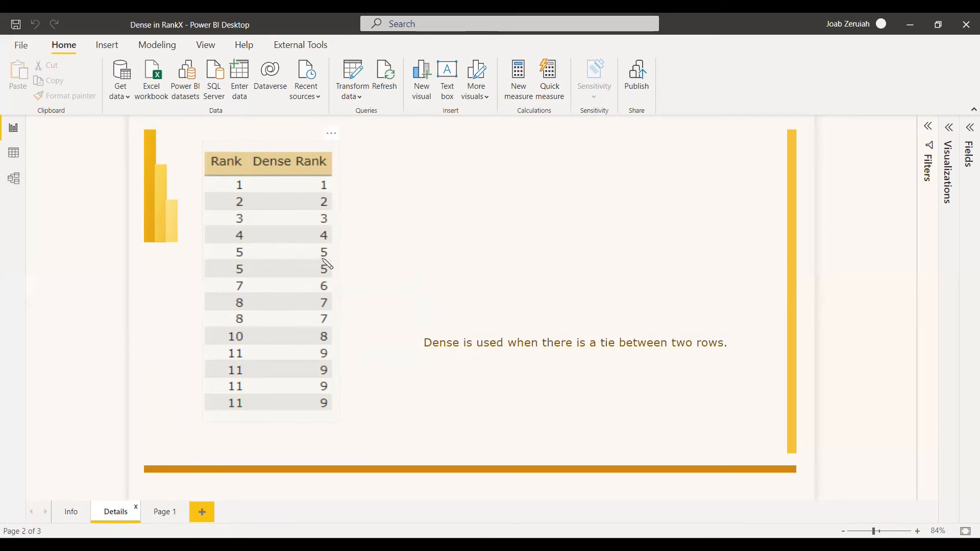
mouse_move(326, 289)
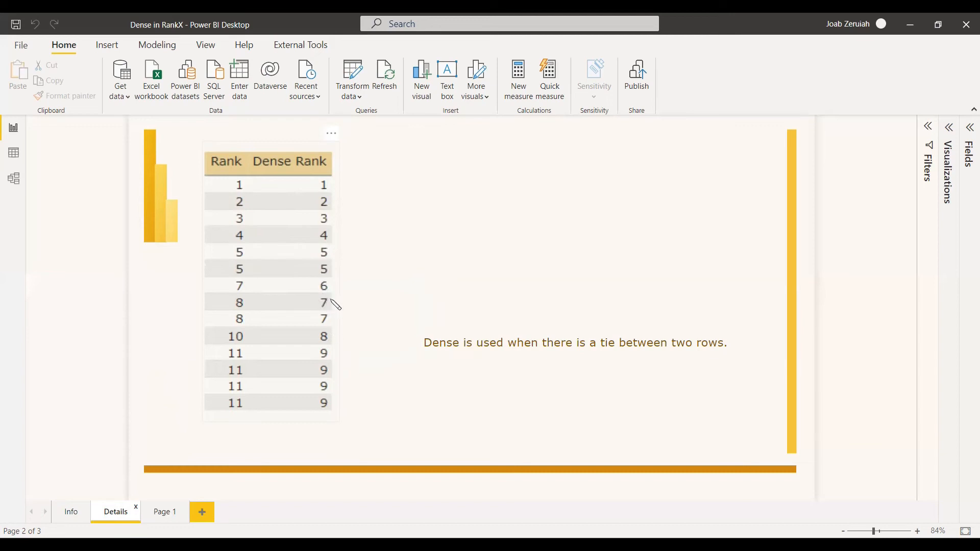
mouse_move(334, 189)
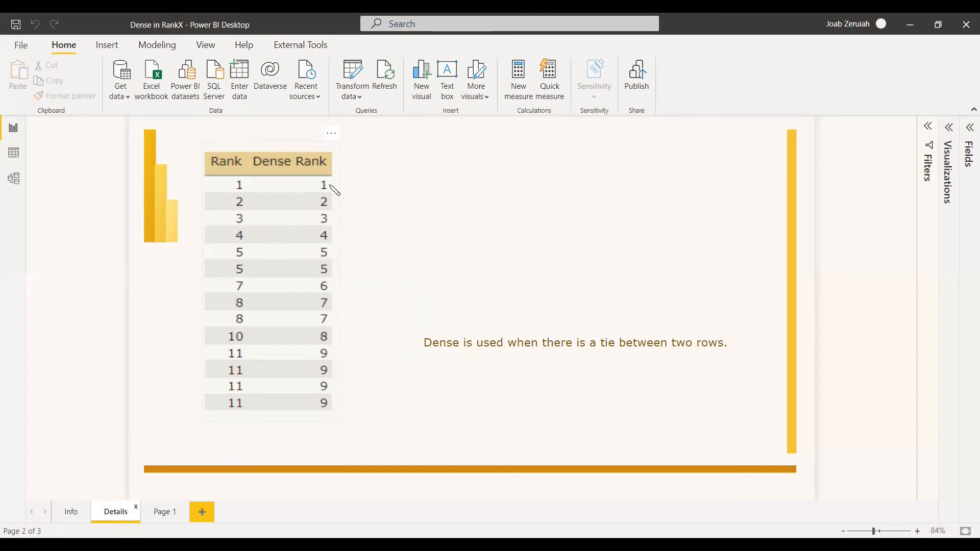
mouse_move(329, 420)
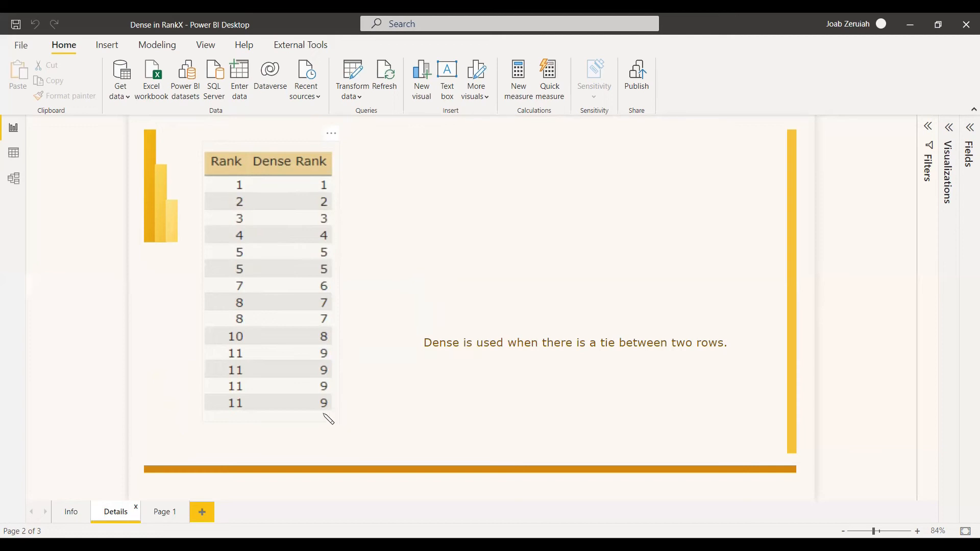
mouse_move(326, 434)
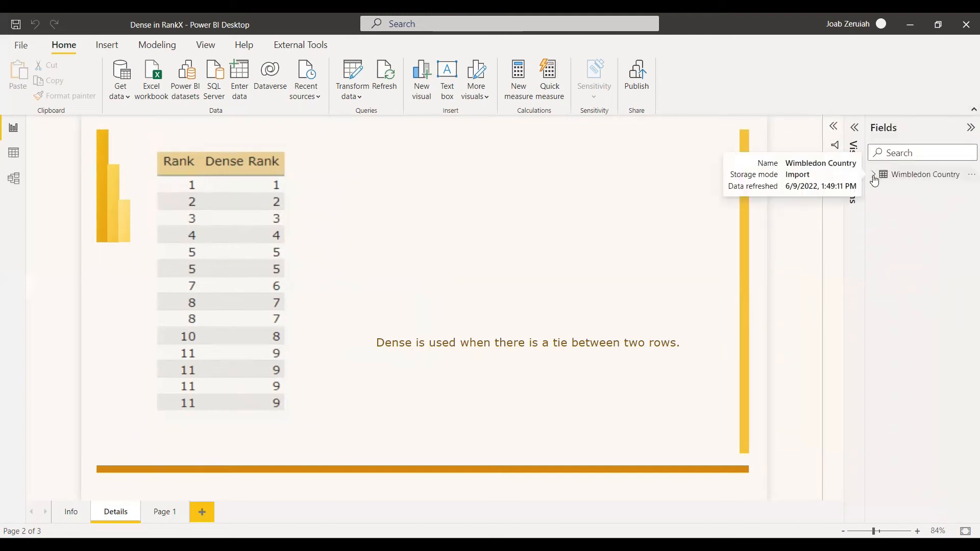
Step: Expand the Wimbledon Country table's fields and switch to Page 1
click(882, 174)
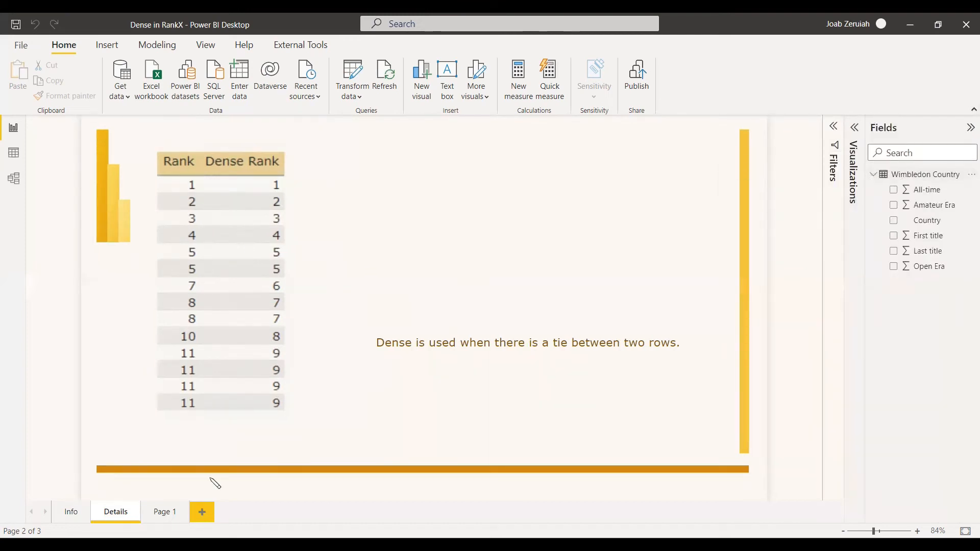
click(164, 512)
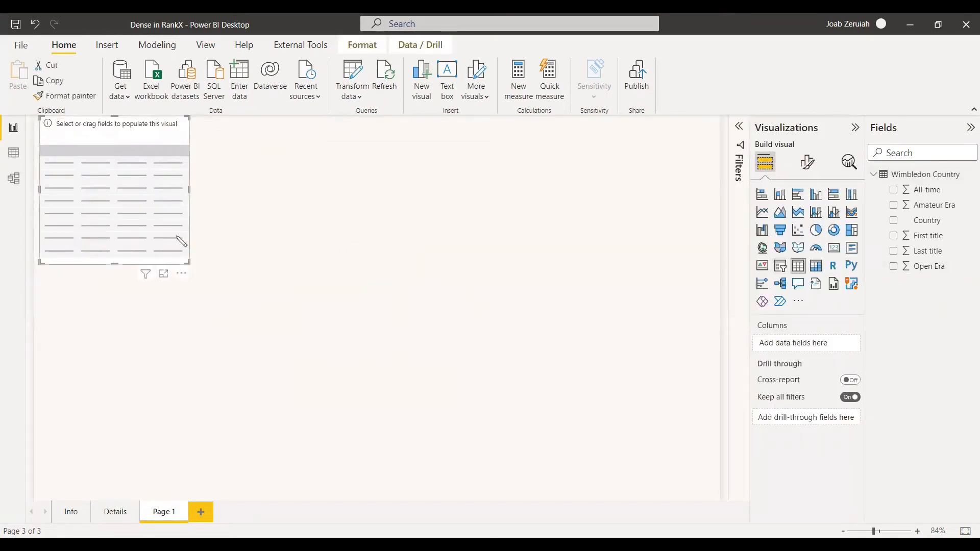
Step: Add the Country and All-time fields to the table visual
click(894, 220)
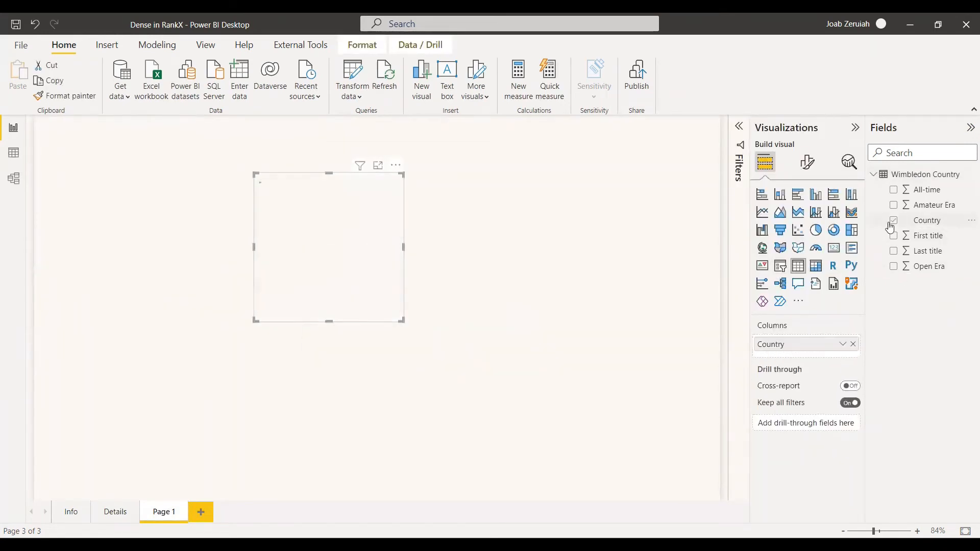
click(894, 220)
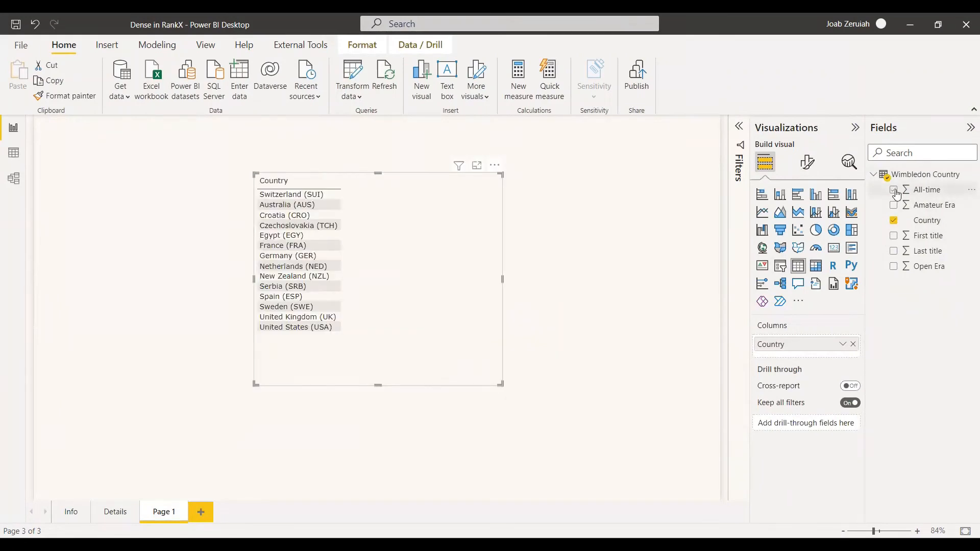
click(895, 190)
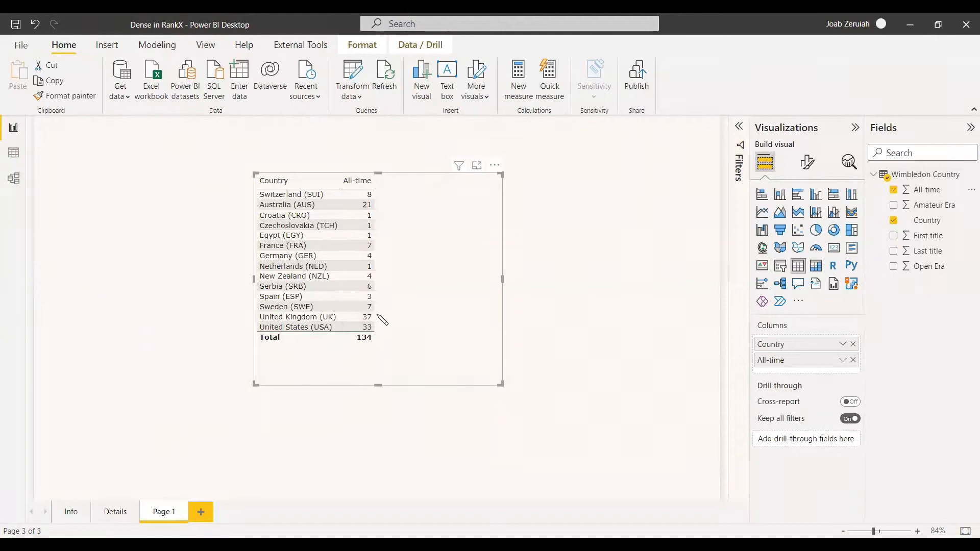
mouse_move(391, 261)
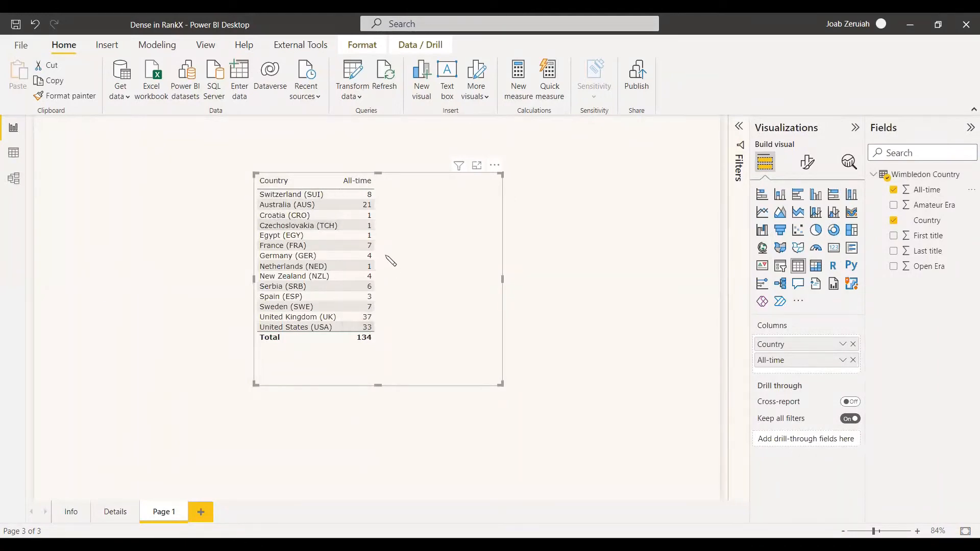
mouse_move(495, 165)
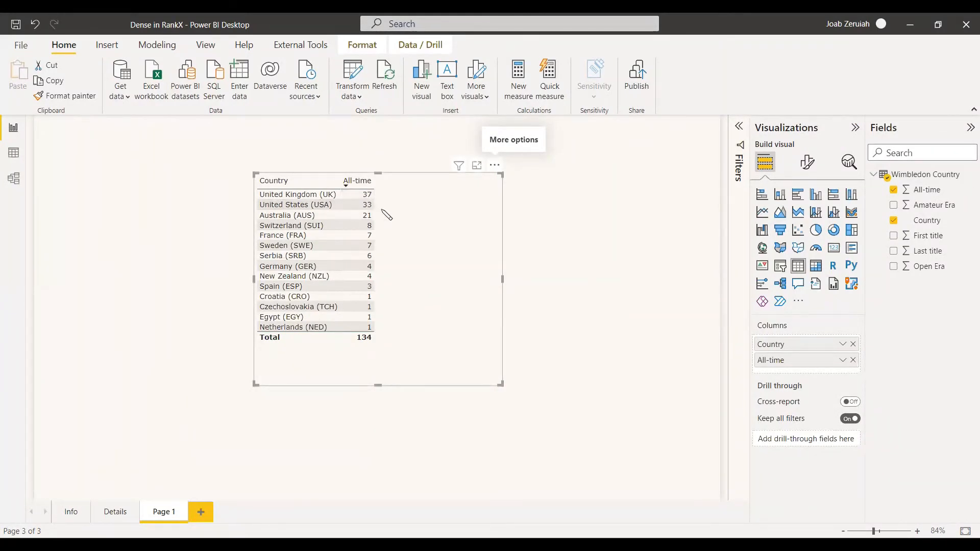
mouse_move(375, 236)
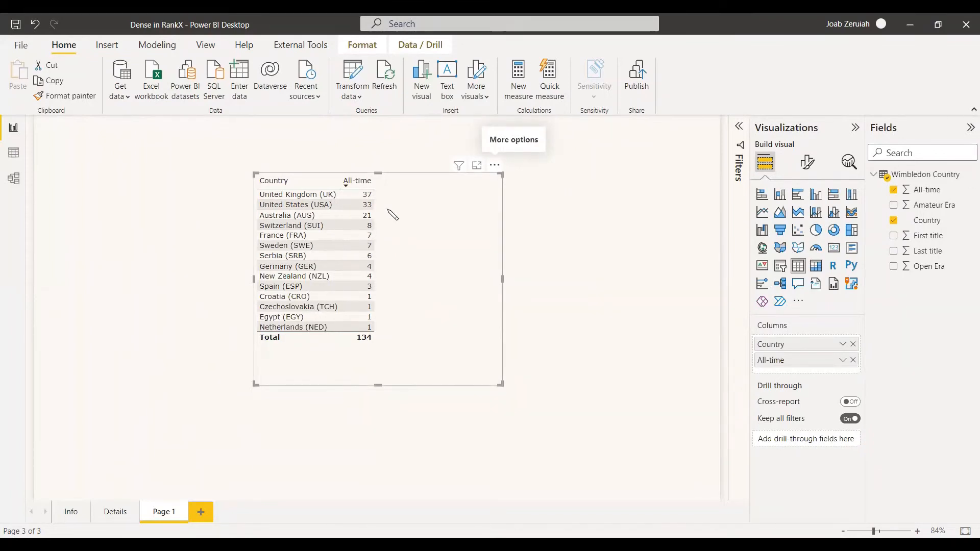
mouse_move(420, 233)
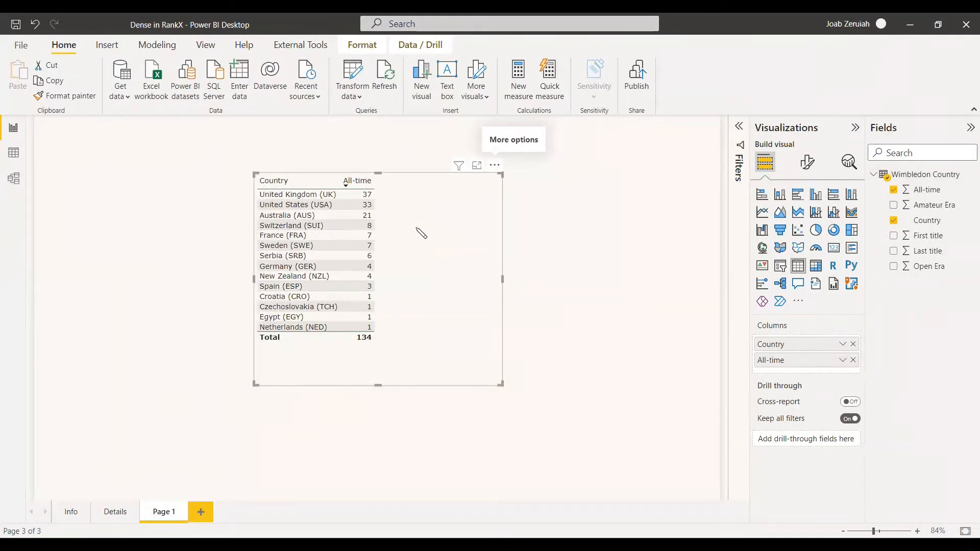
mouse_move(469, 314)
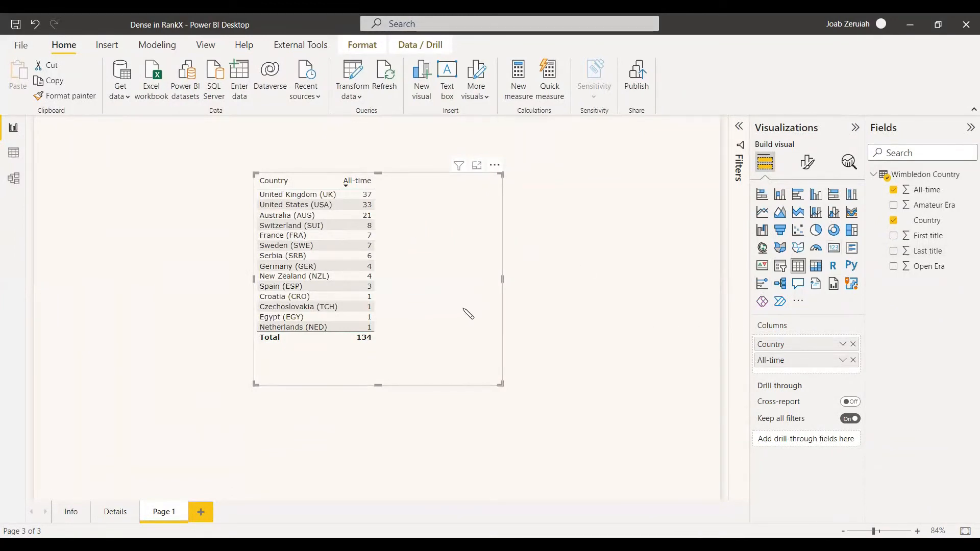
mouse_move(462, 315)
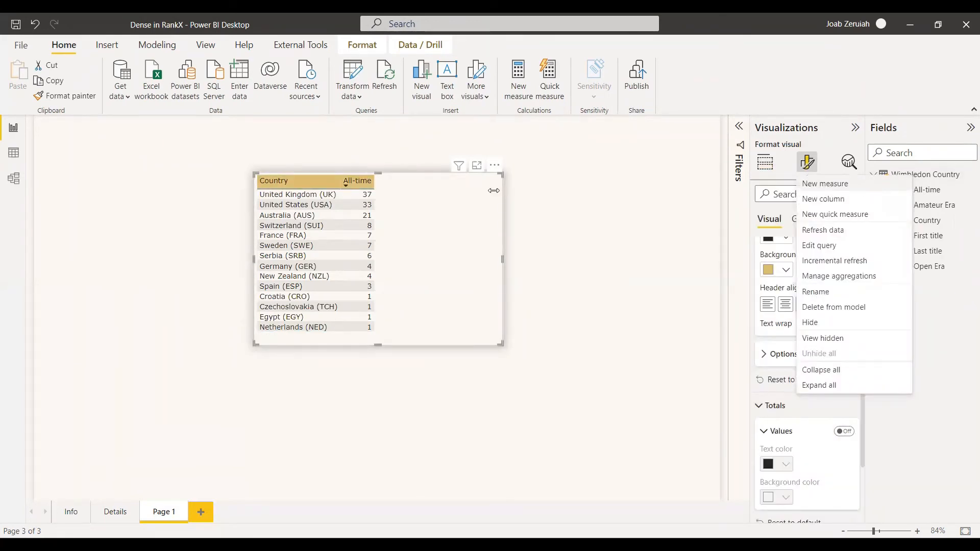
Step: Create measure Rank = RANKX('Wimbledon Country', CALCULATE(MAX('Wimbledon Country'[All-time])),,DESC)
click(825, 183)
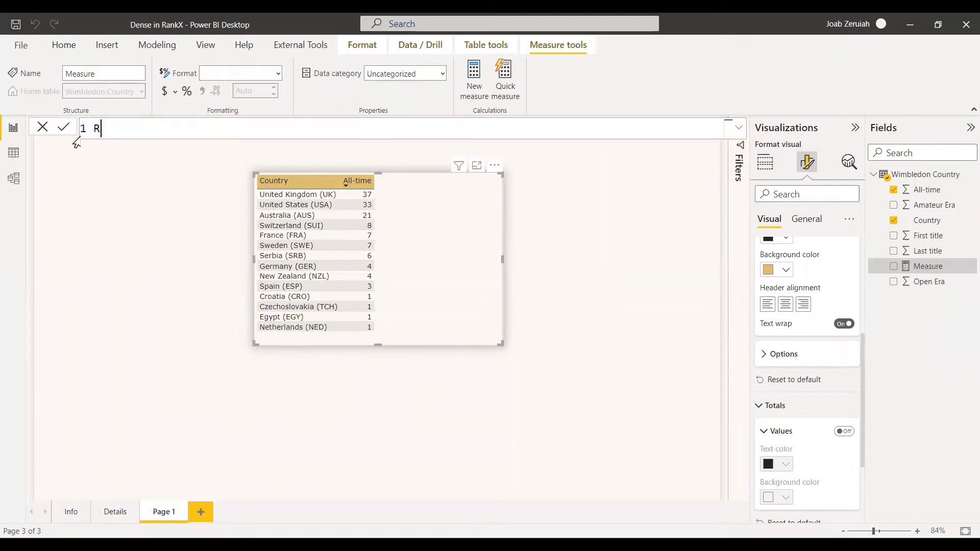
text(ank = ran)
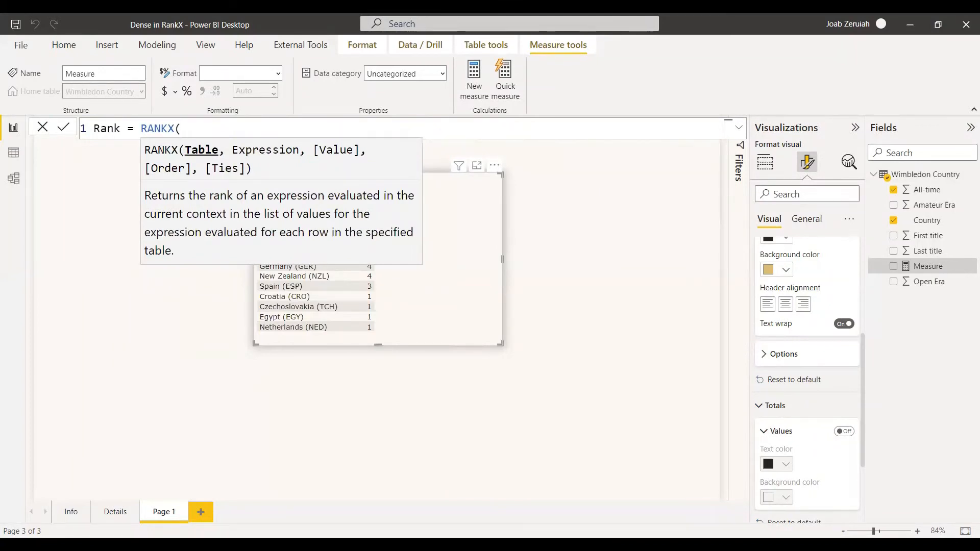
text('Wimbledon Country',)
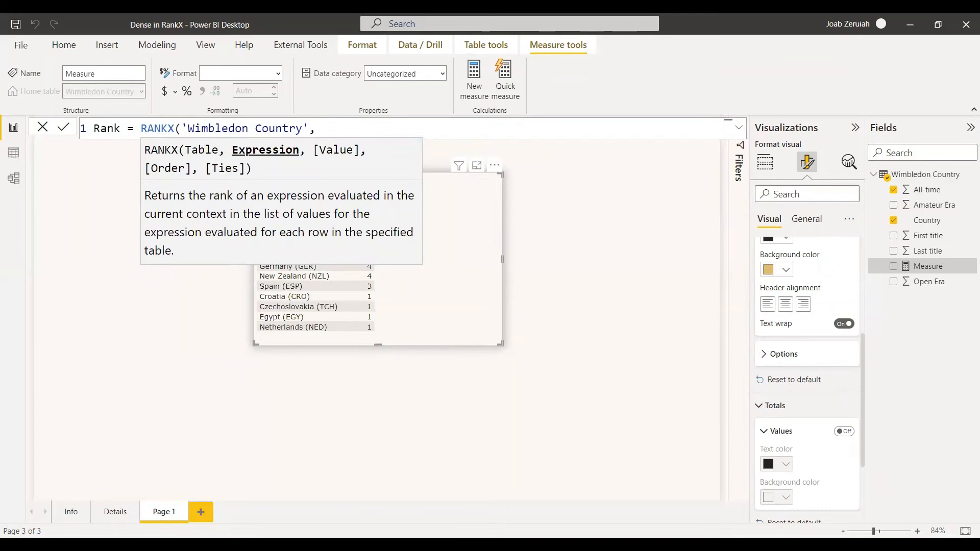
text(CALCULATE()
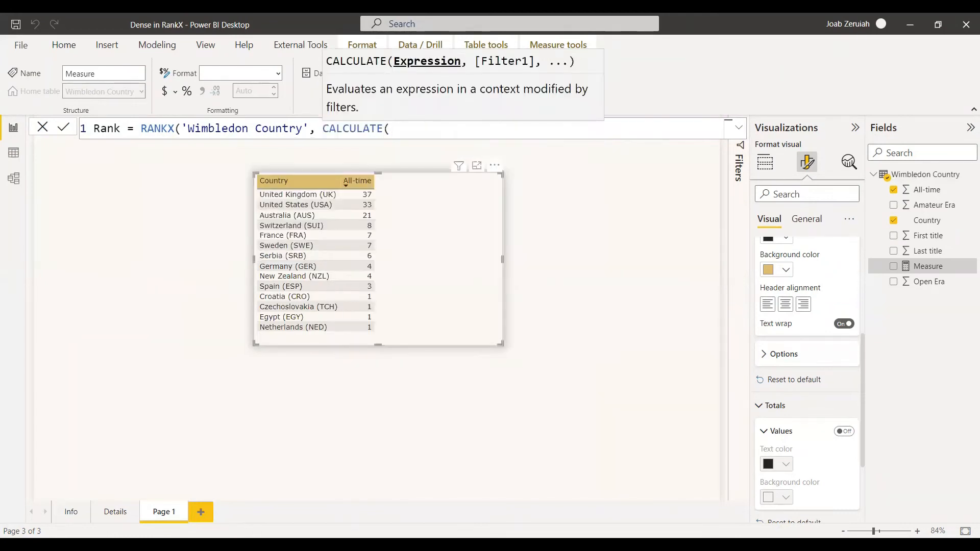
text(Max)
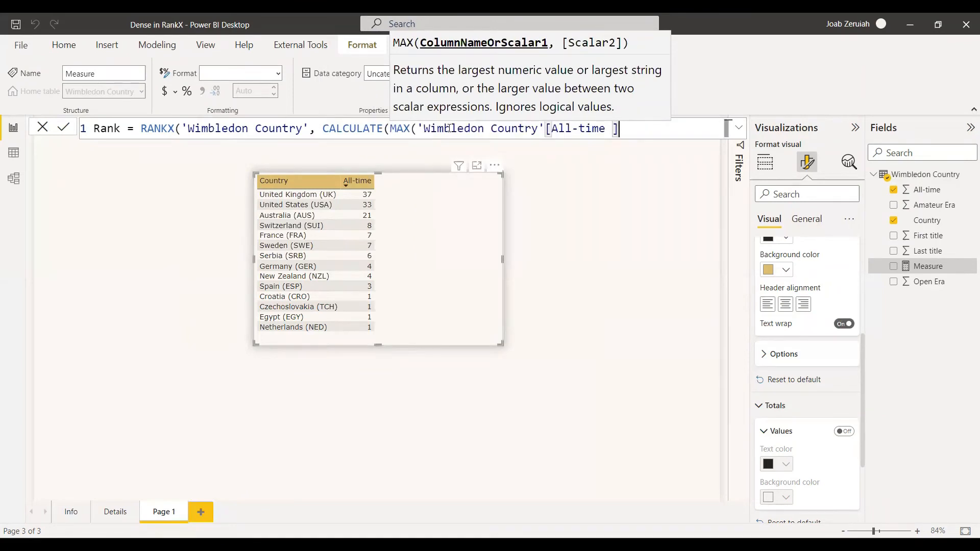
text()),,)
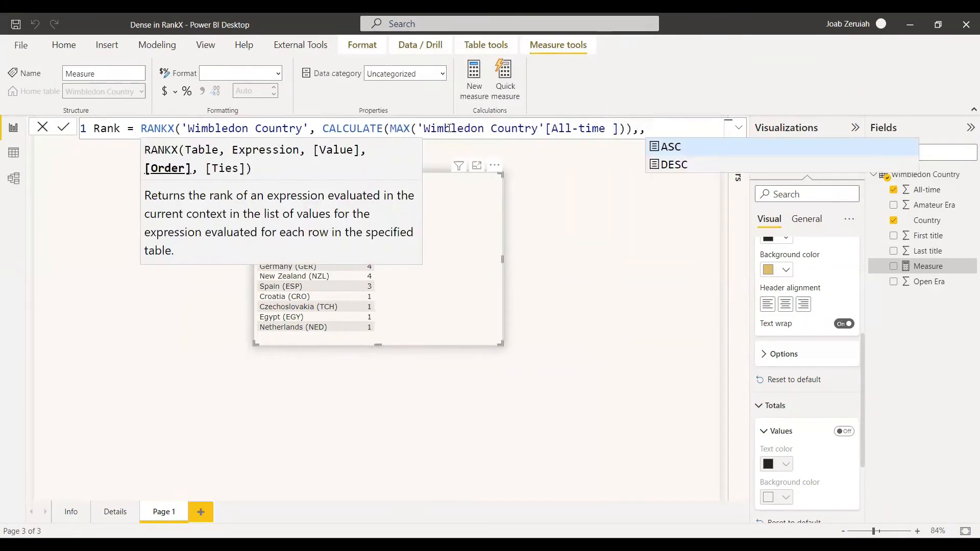
click(675, 164)
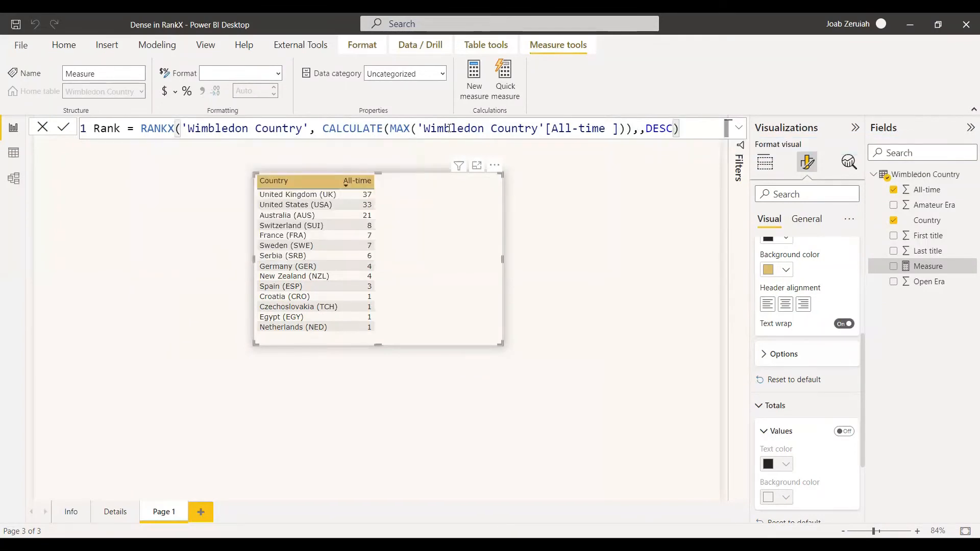
click(62, 127)
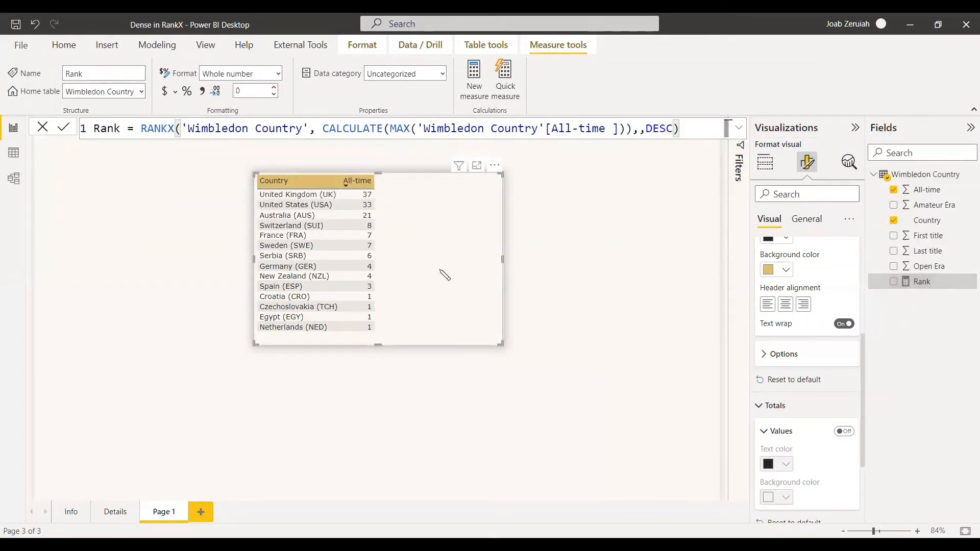
mouse_move(921, 281)
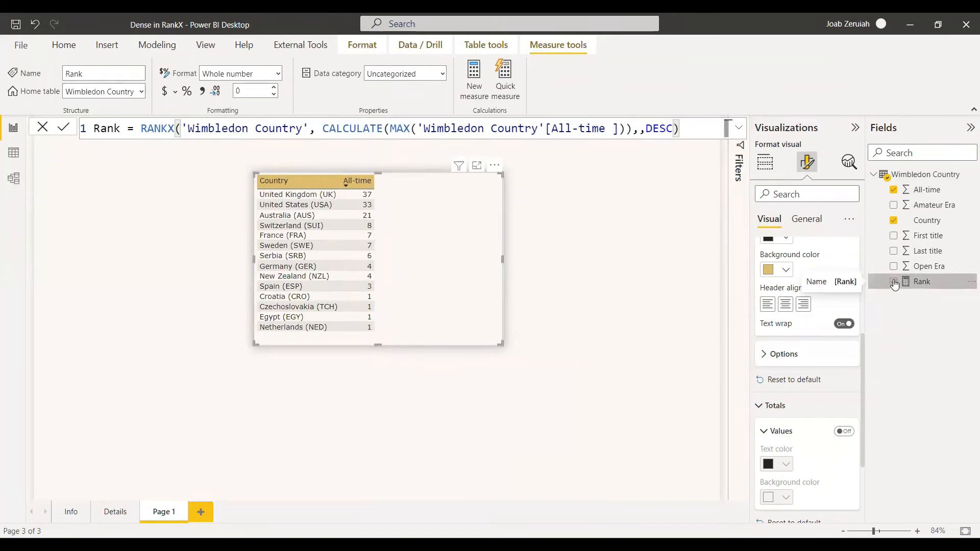
Step: Add the Rank measure to the table, which shows rank 1 for every country
click(894, 282)
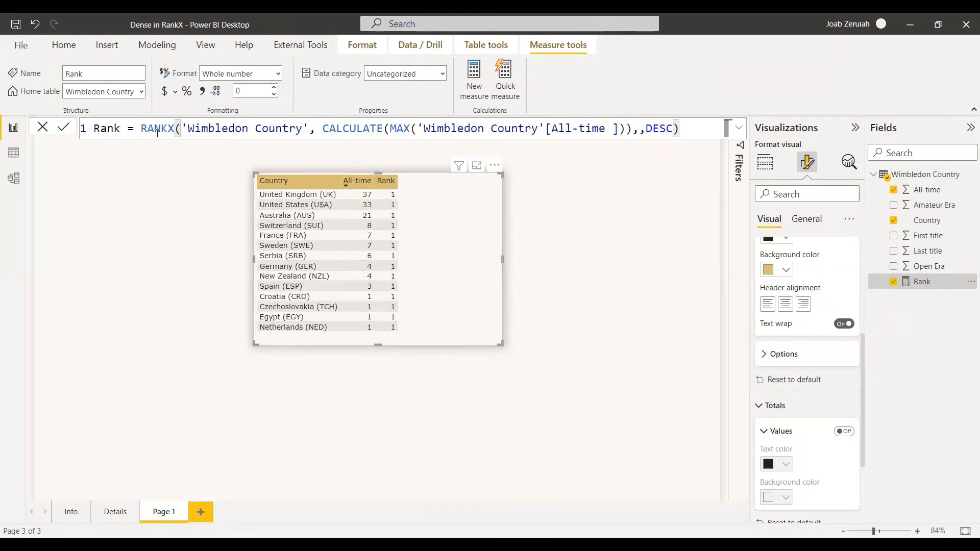
mouse_move(453, 195)
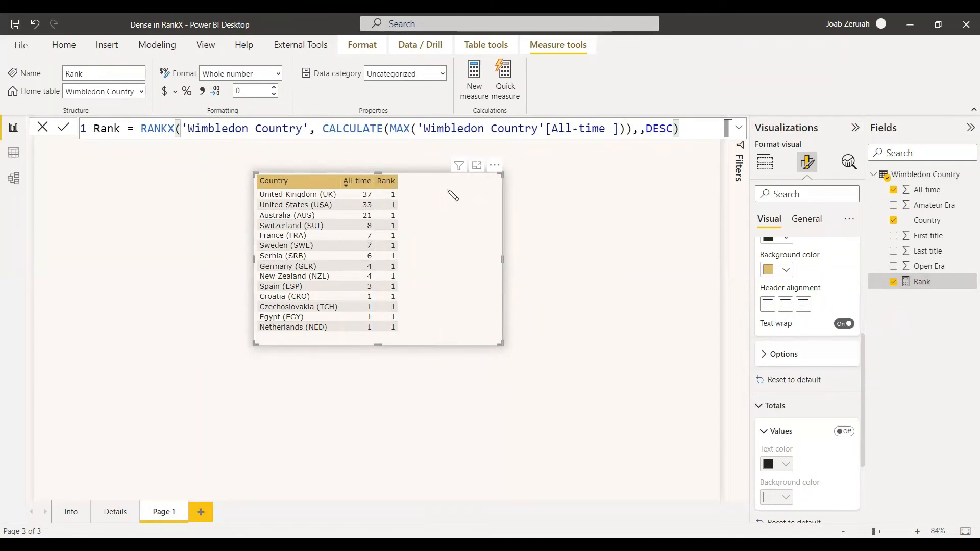
Step: Wrap the Rank formula's table argument in ALL('Wimbledon Country') and commit it
text(ALL()
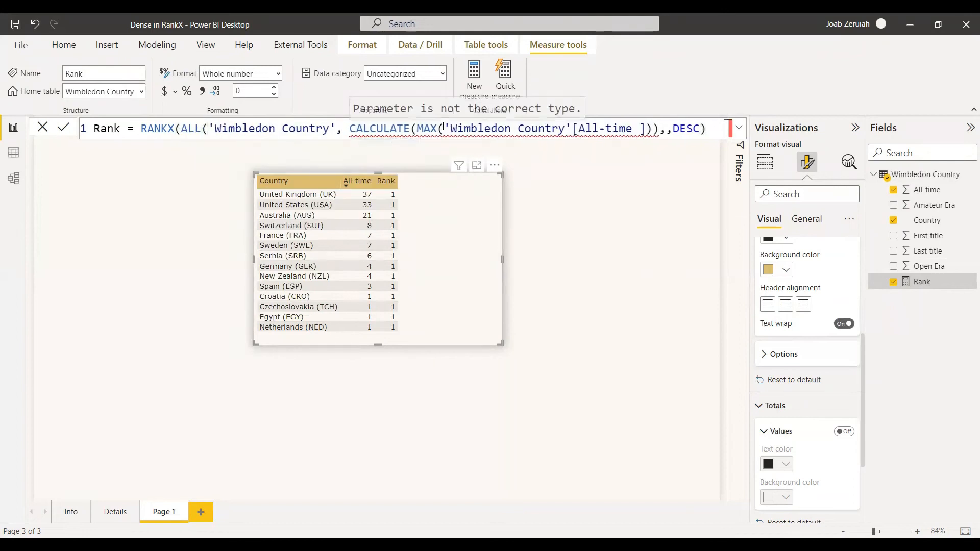
click(62, 127)
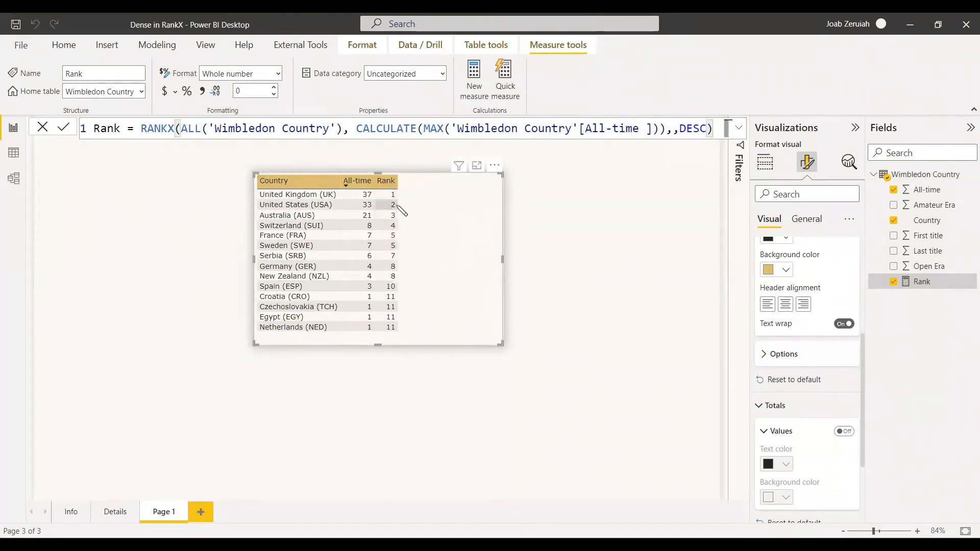
mouse_move(294, 236)
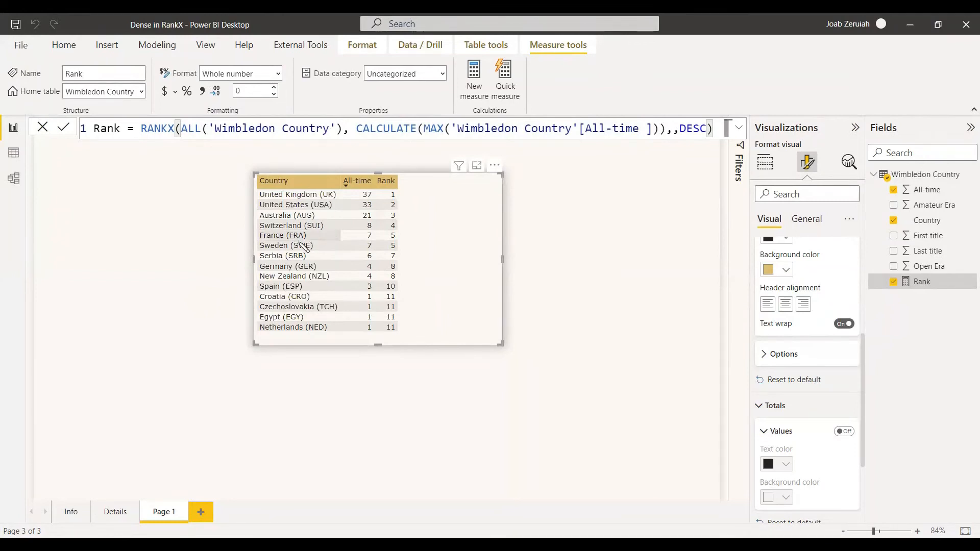
mouse_move(393, 259)
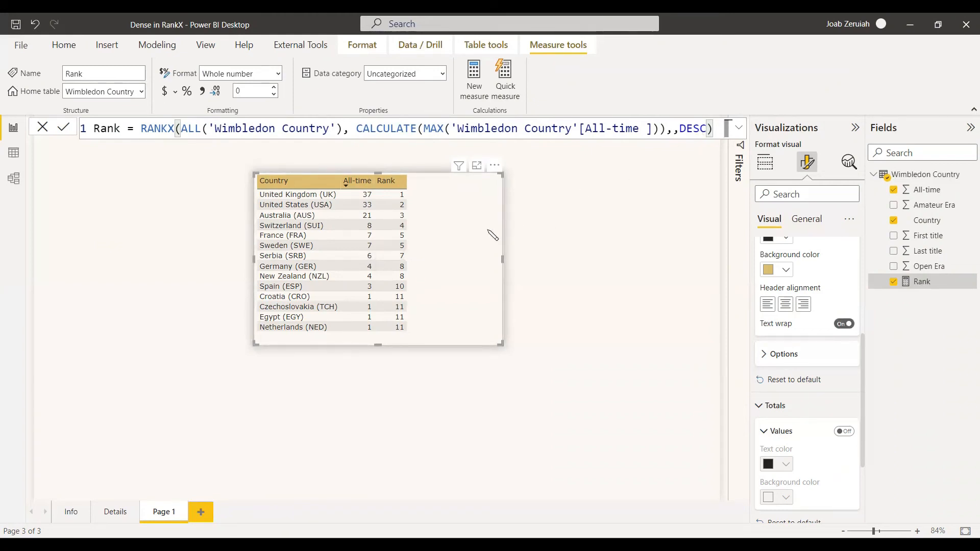
mouse_move(915, 180)
text(RankDense =)
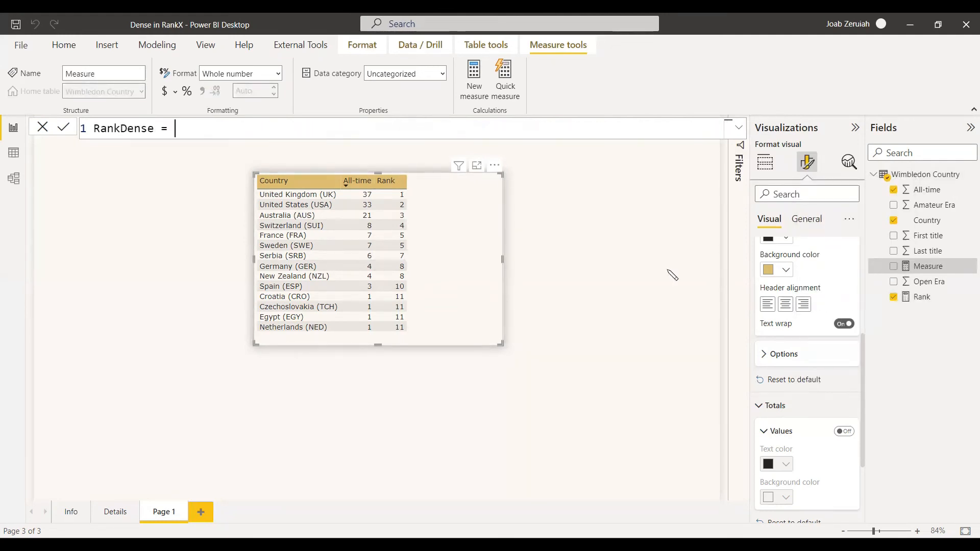
Step: Enter RankDense as RANKX(ALL('Wimbledon Country'), CALCULATE(MAX(All-time)),,DESC,Dense)
text(RANKX(ALL('Wimbledon Country'),)
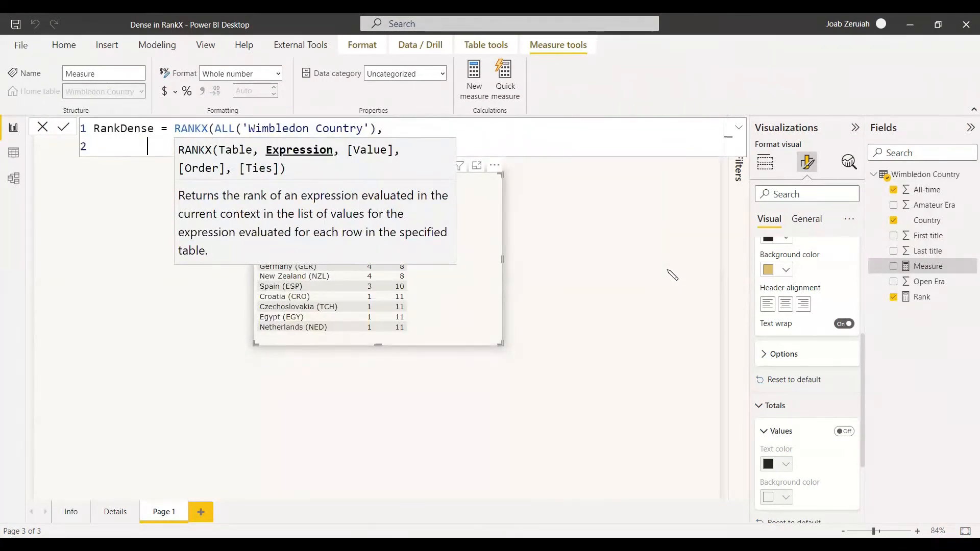
text(CALCULATE(MA)
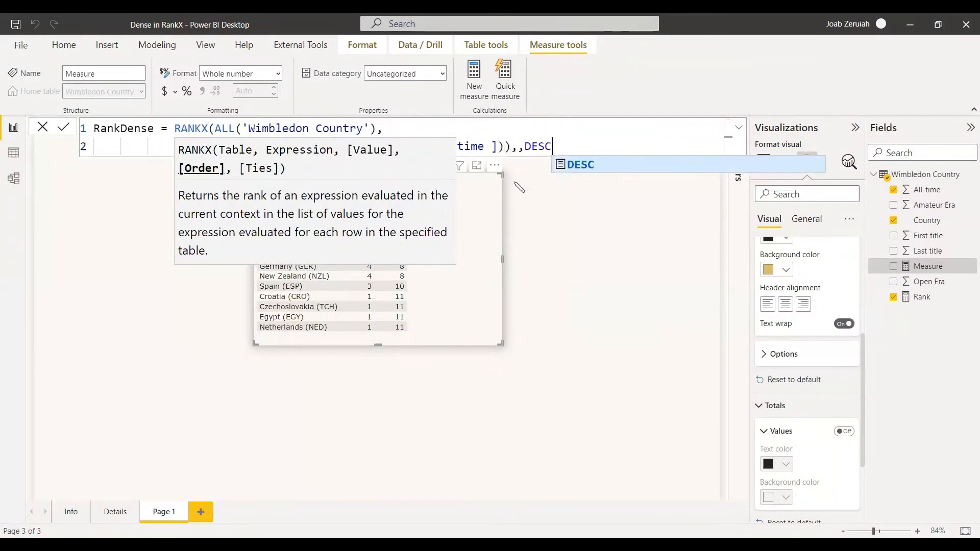
key(Backspace)
text(,)
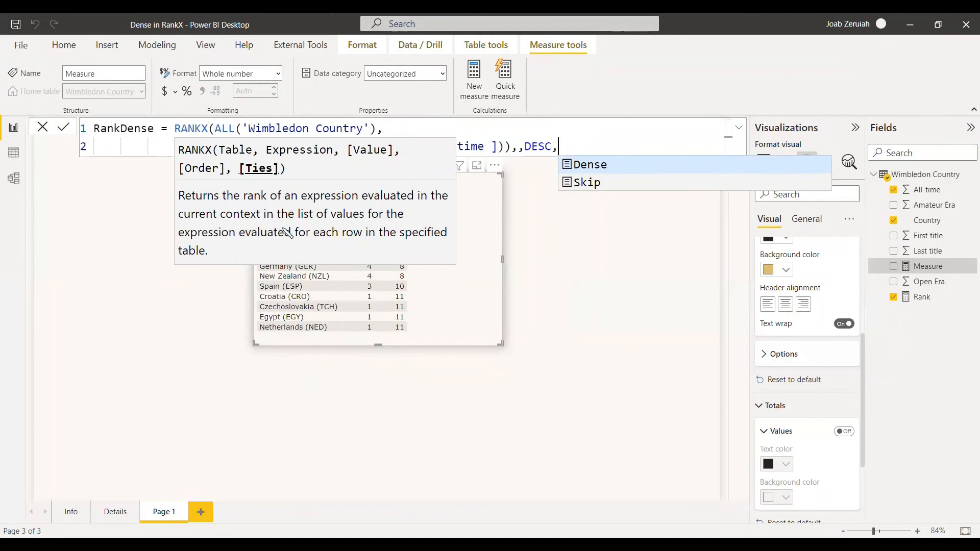
mouse_move(311, 250)
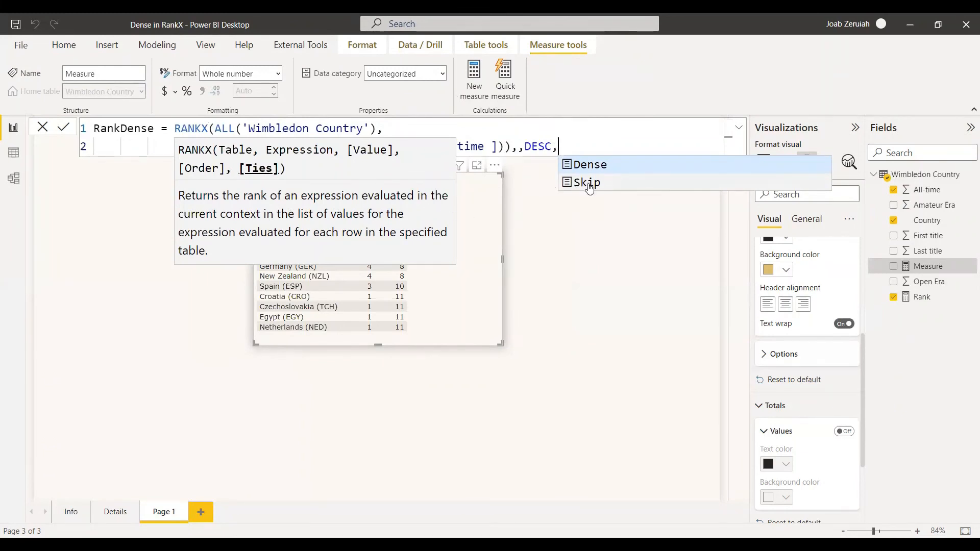
mouse_move(591, 175)
text(Dense))
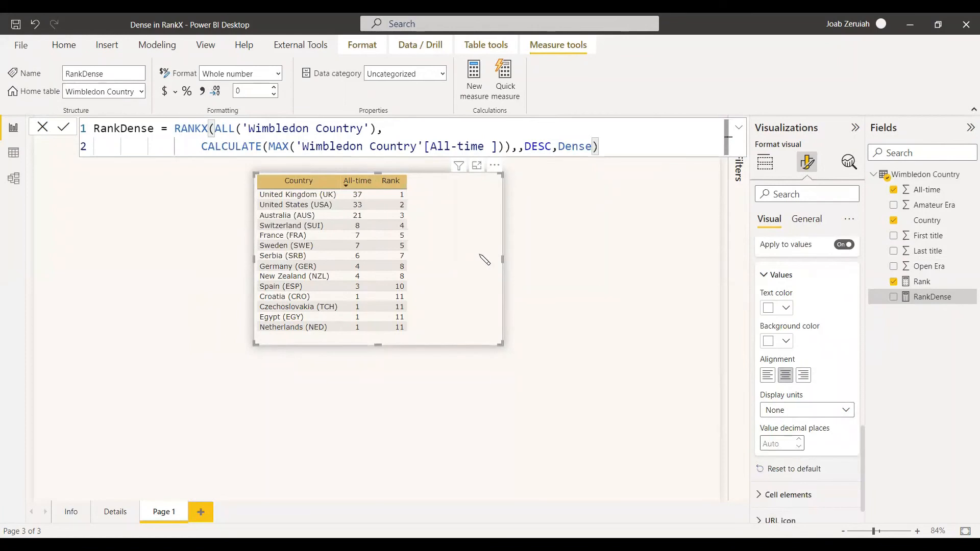
Step: Add RankDense to the table, showing France and Sweden 5, Serbia 6
click(893, 296)
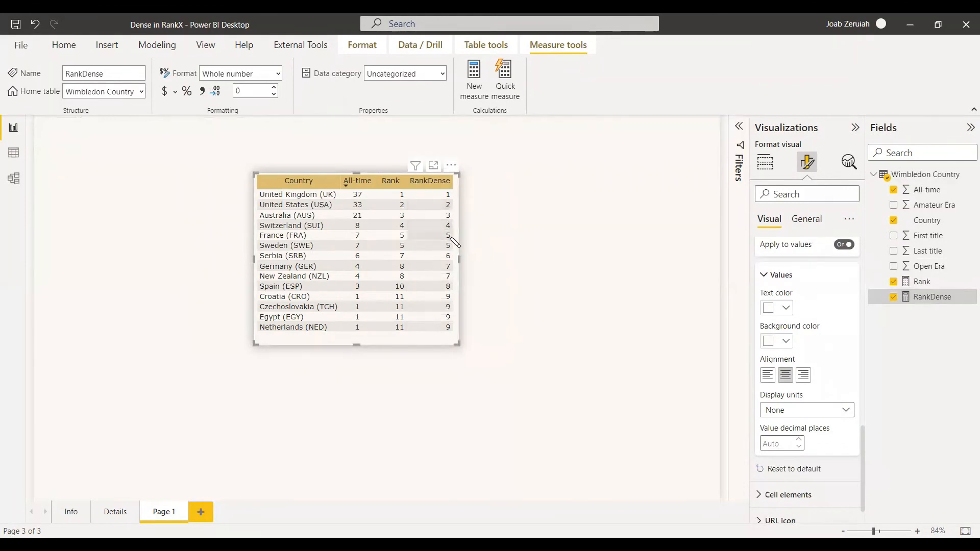
mouse_move(282, 259)
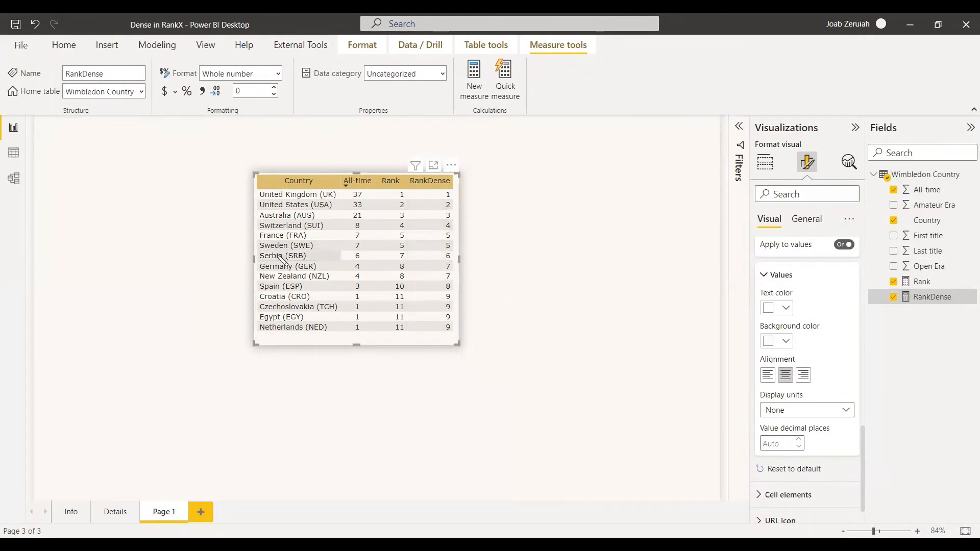
mouse_move(449, 282)
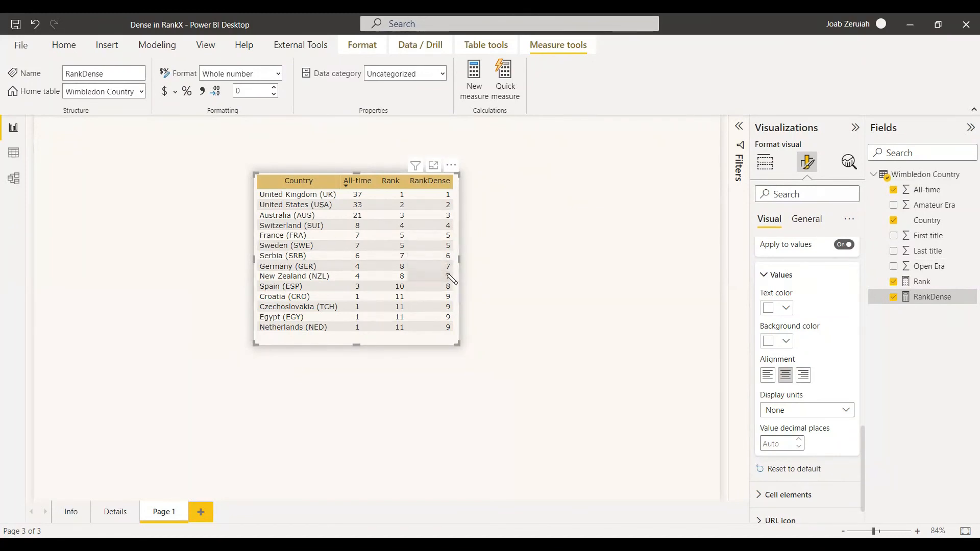
mouse_move(417, 298)
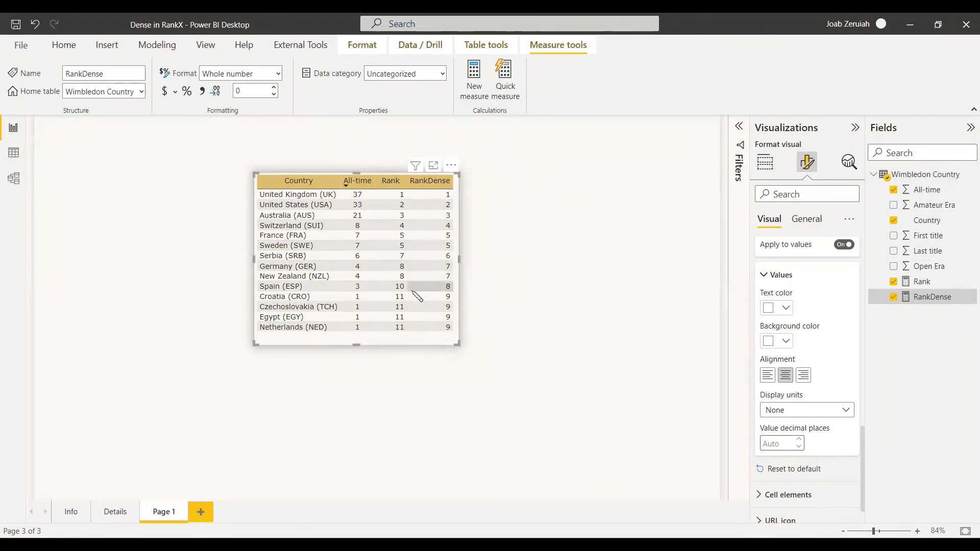
mouse_move(400, 296)
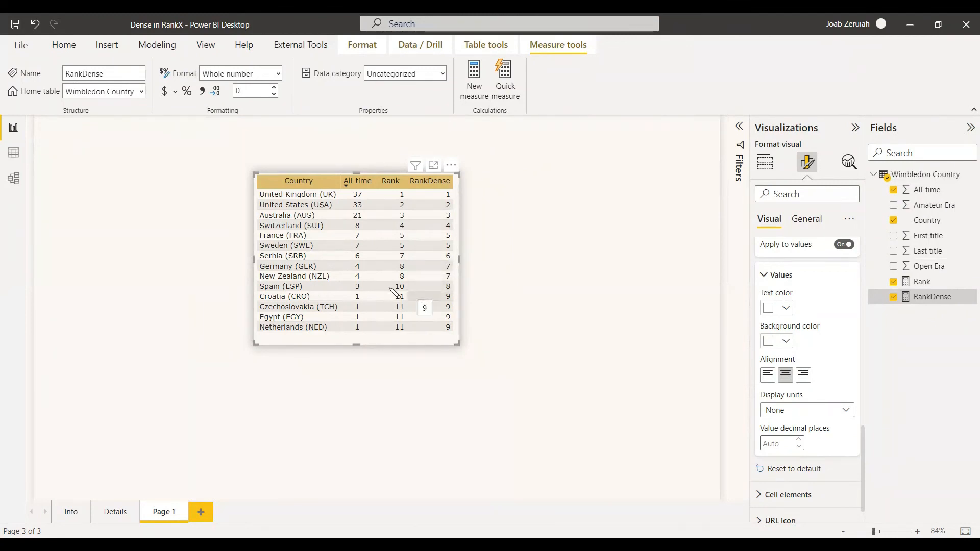